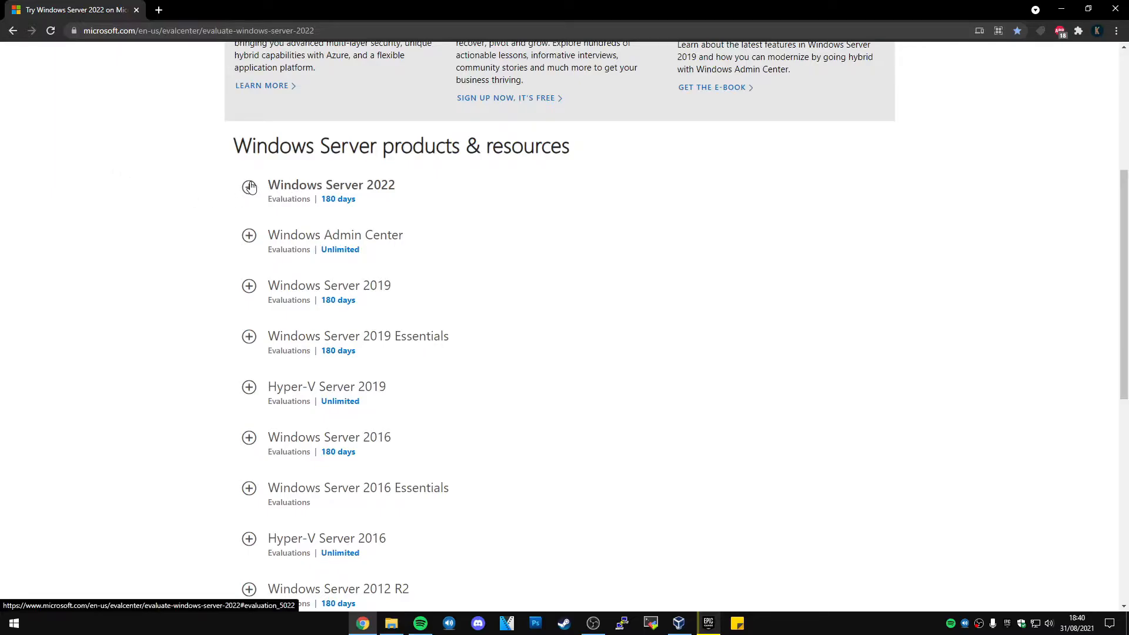
Expand Windows Server 2022, choose 'Download the ISO' and continue to the download.
{"action": "left_click", "coordinate": [248, 186]}
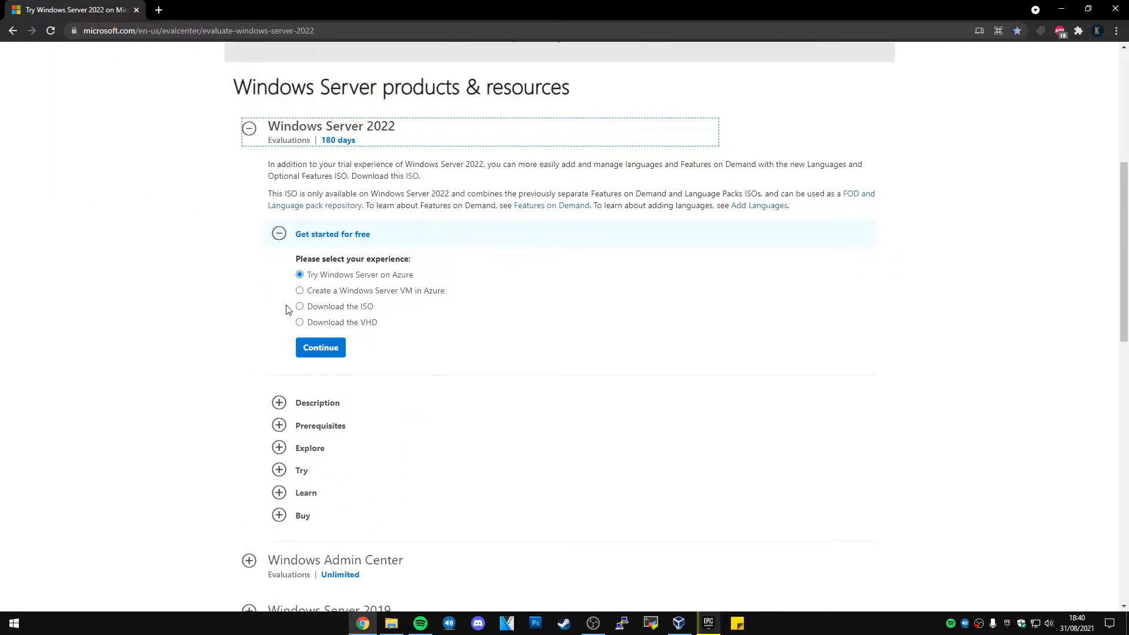
{"action": "left_click", "coordinate": [300, 306]}
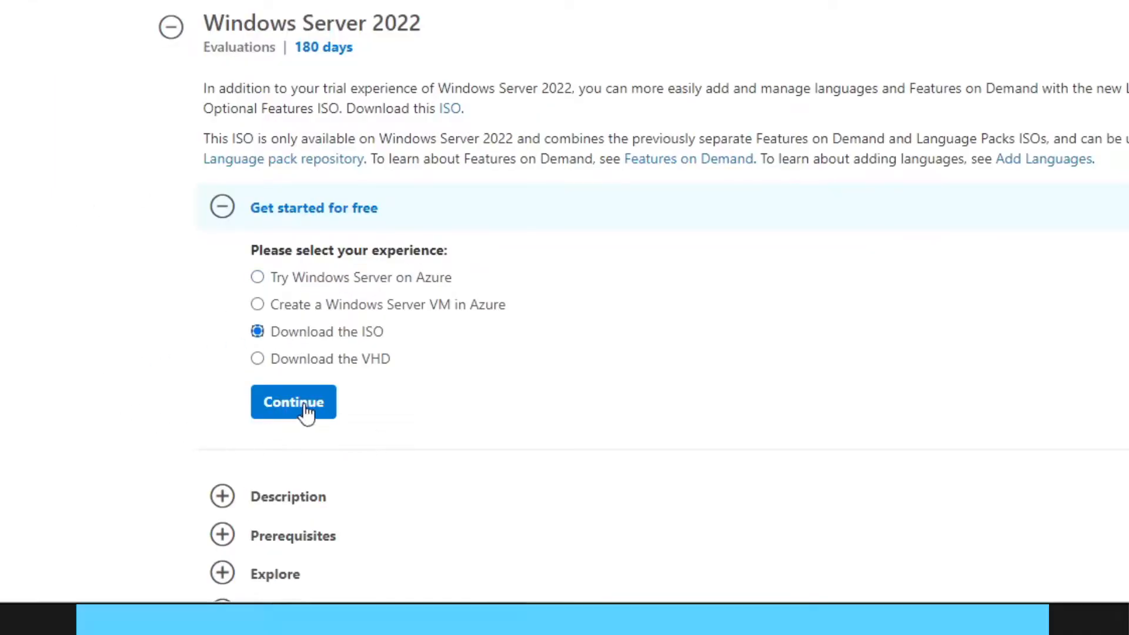
{"action": "left_click", "coordinate": [294, 403]}
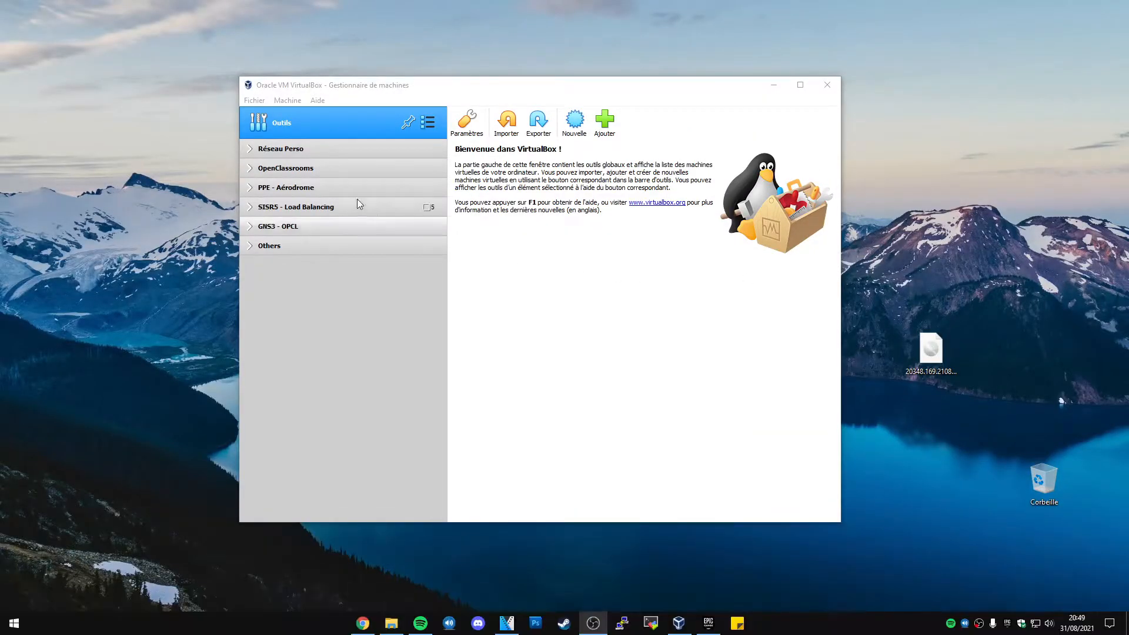
Create a new VM named 'Windows server 2022' with about 9.9 GB of memory.
{"action": "left_click", "coordinate": [574, 118]}
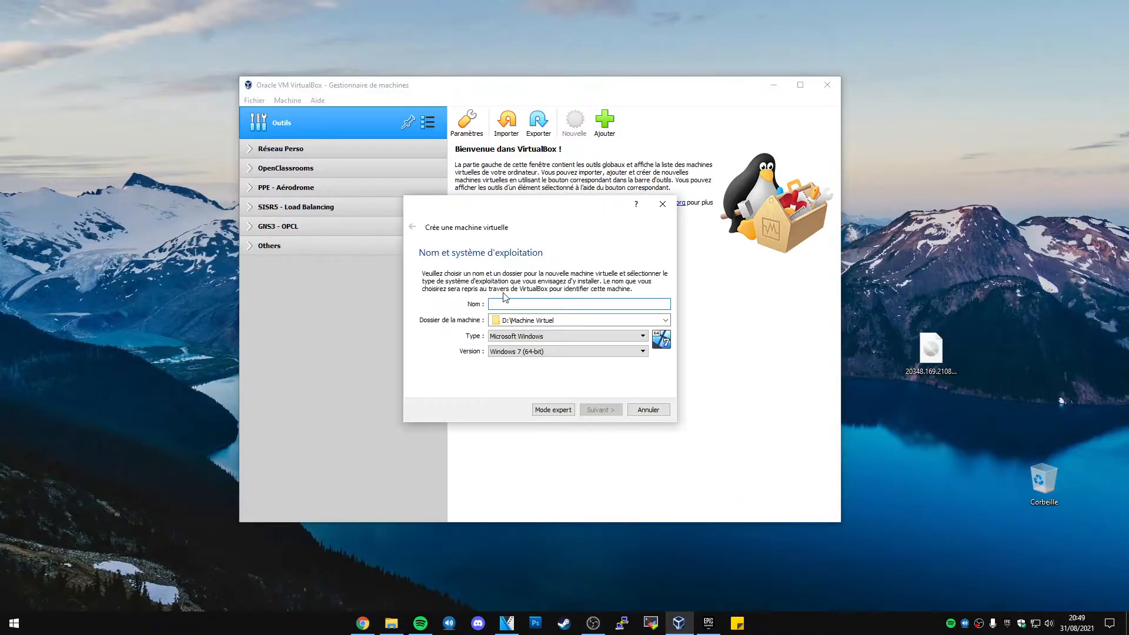
{"action": "type", "text": "Windows s"}
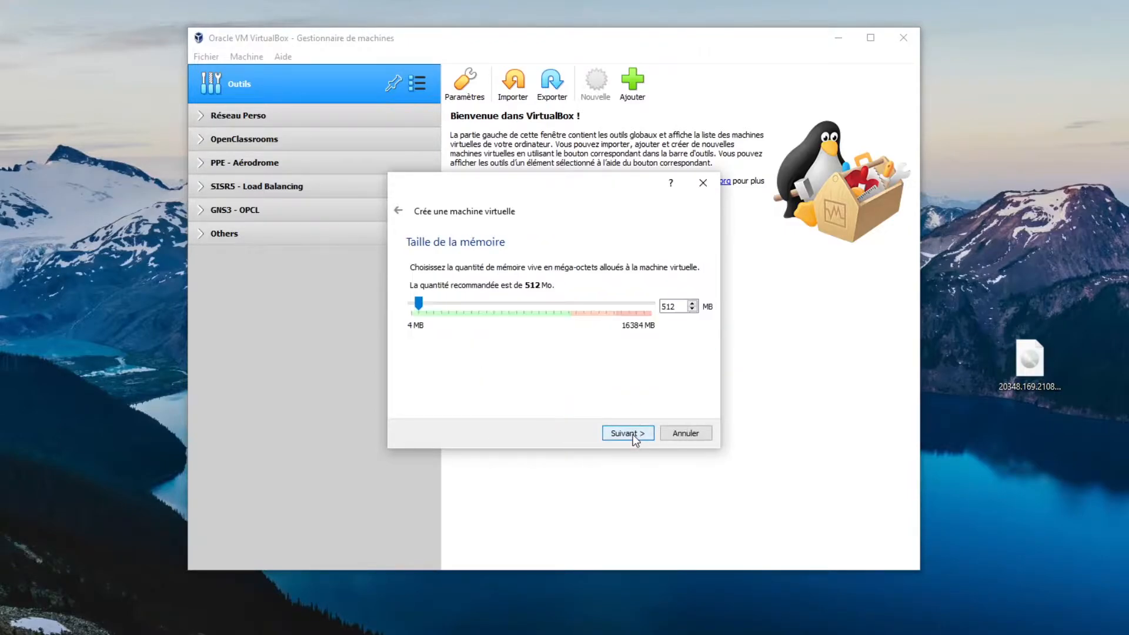
{"action": "left_click_drag", "start_coordinate": [417, 304], "coordinate": [551, 304]}
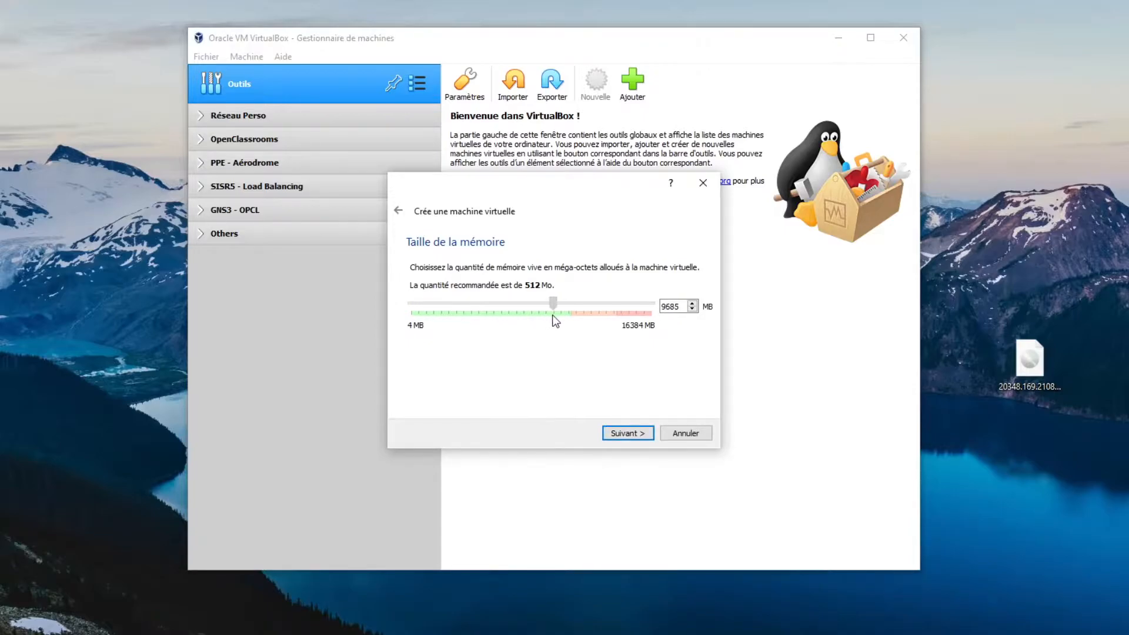
{"action": "left_click", "coordinate": [628, 433]}
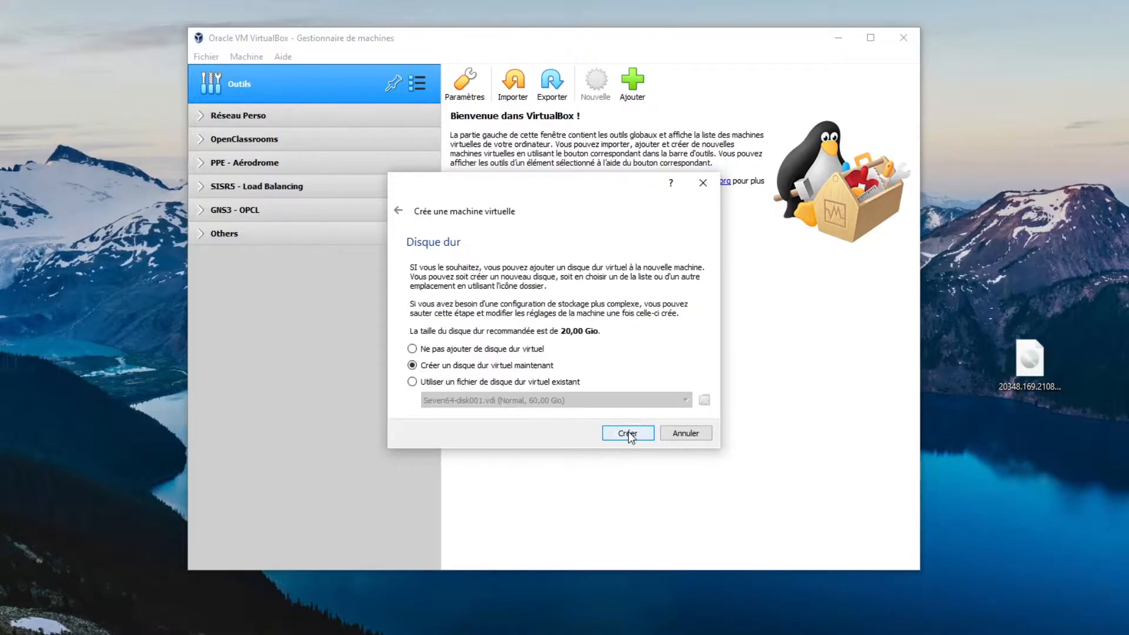
Give the VM a new 50 GB VDI virtual hard disk and finish creating it.
{"action": "left_click", "coordinate": [628, 432]}
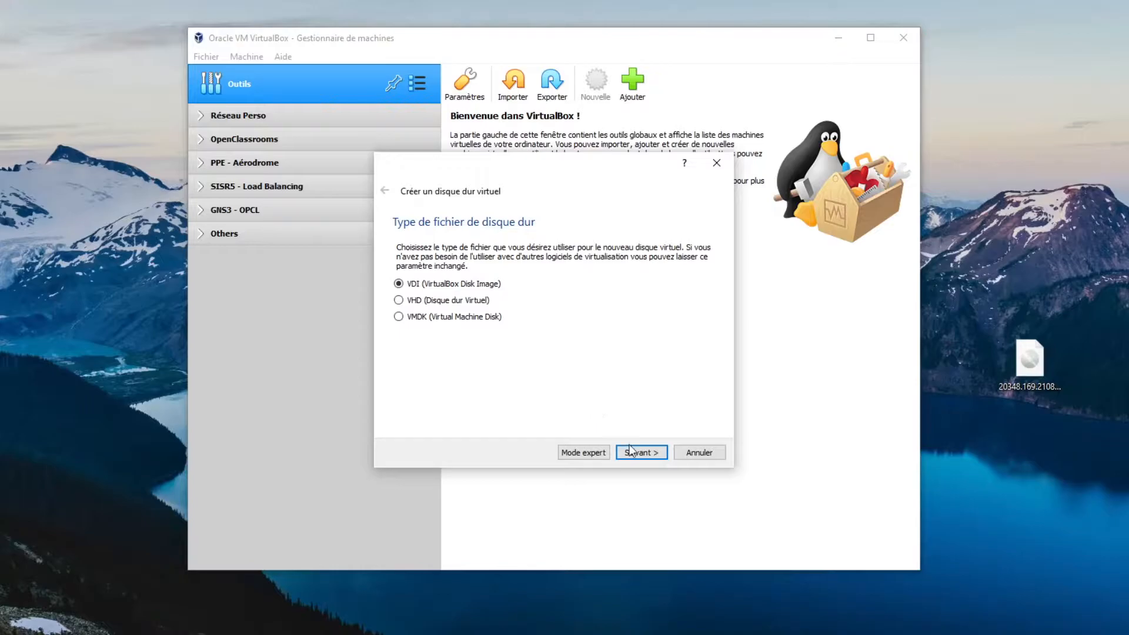
{"action": "left_click", "coordinate": [641, 451]}
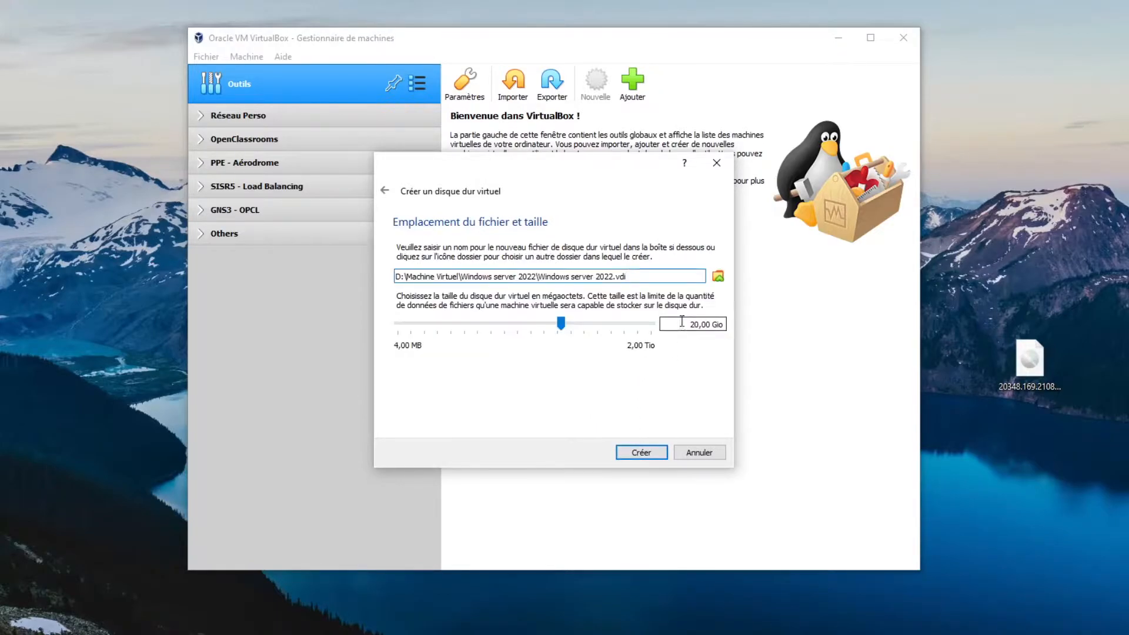
{"action": "left_click_drag", "start_coordinate": [561, 323], "coordinate": [577, 322]}
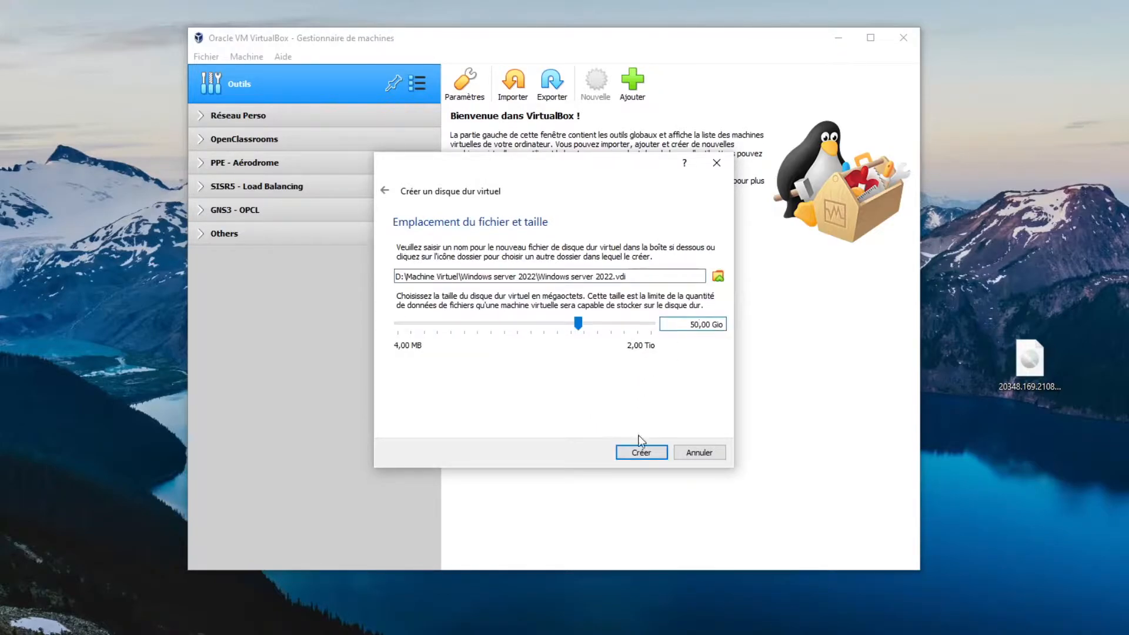
{"action": "left_click", "coordinate": [641, 452]}
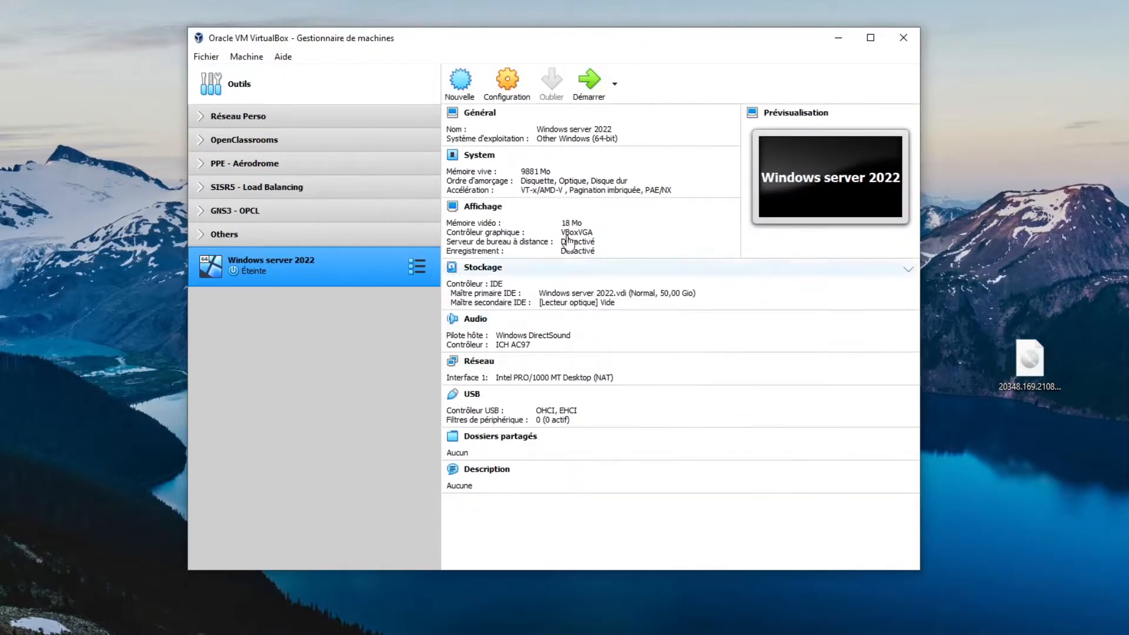
Load the Windows Server ISO into the VM's empty optical drive in Storage settings.
{"action": "left_click", "coordinate": [506, 79]}
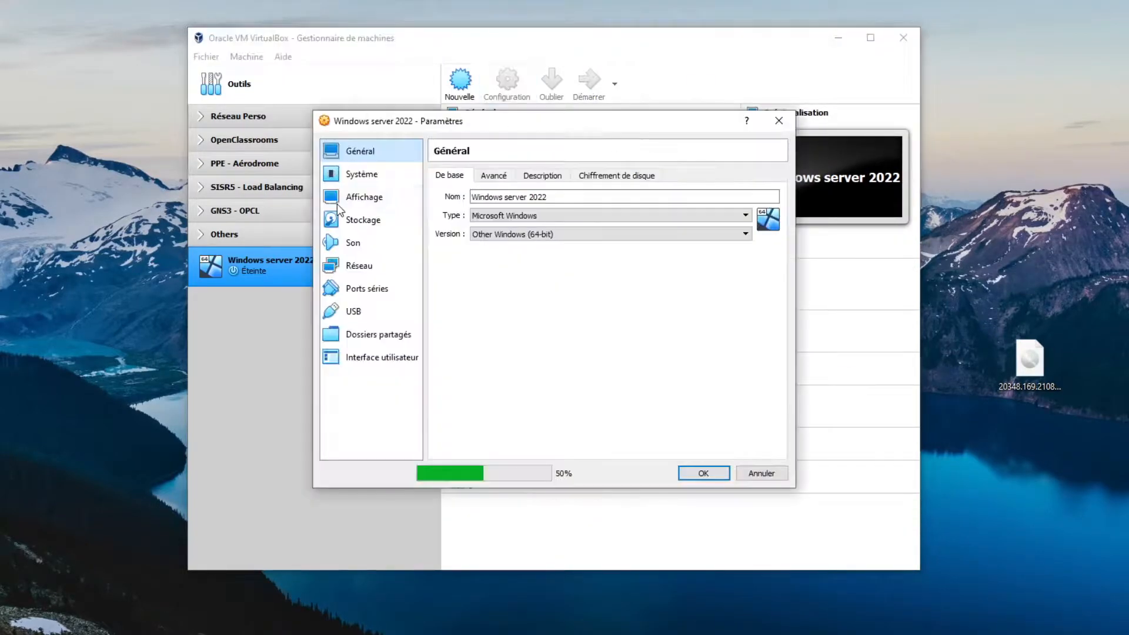
{"action": "left_click", "coordinate": [363, 220]}
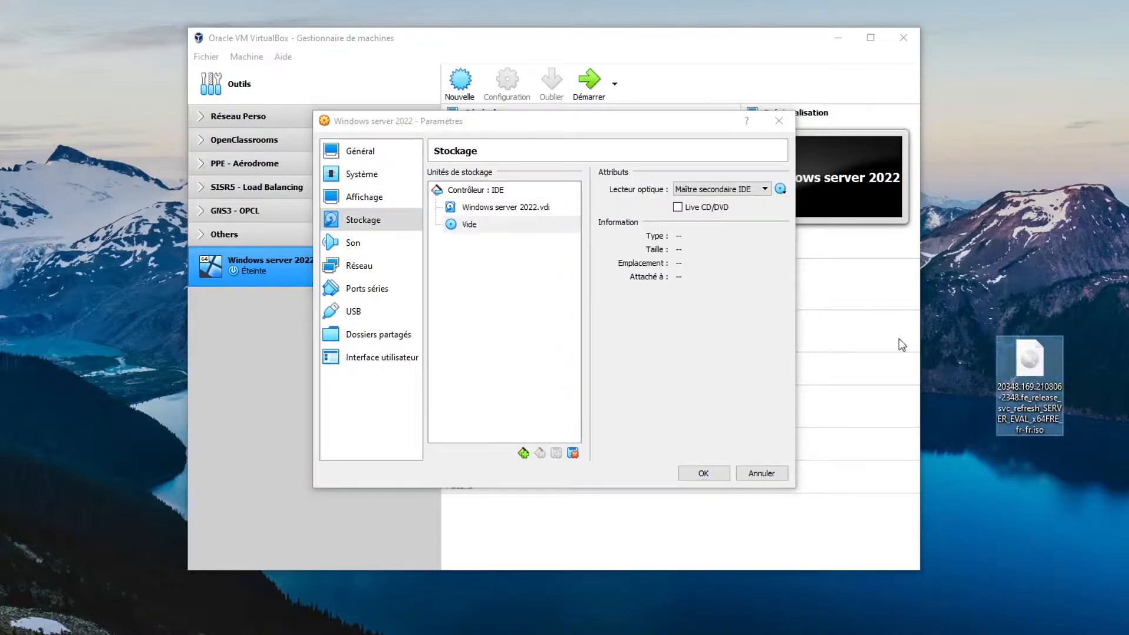
{"action": "left_click", "coordinate": [781, 188]}
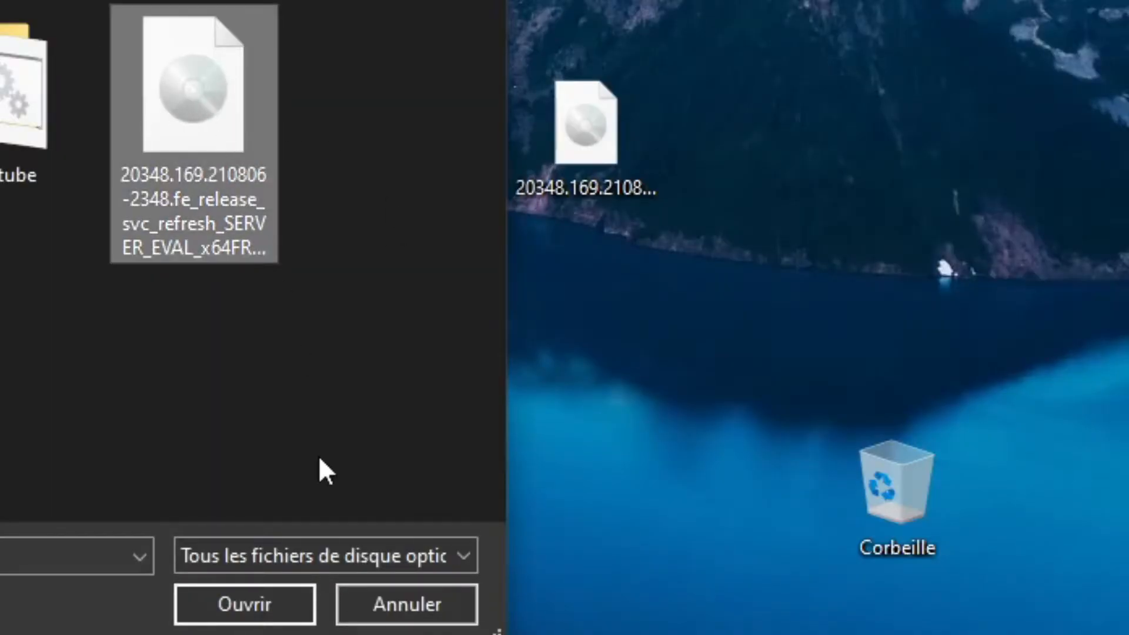
{"action": "left_click", "coordinate": [245, 621]}
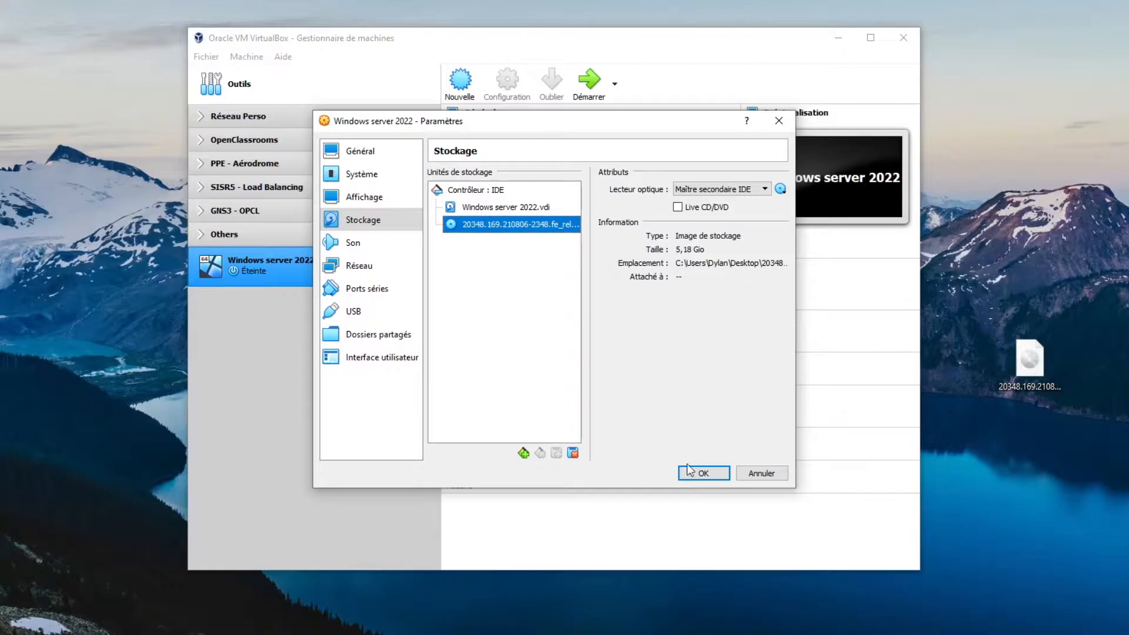
Set the VM's network adapter to bridged mode and save the settings.
{"action": "left_click", "coordinate": [360, 266]}
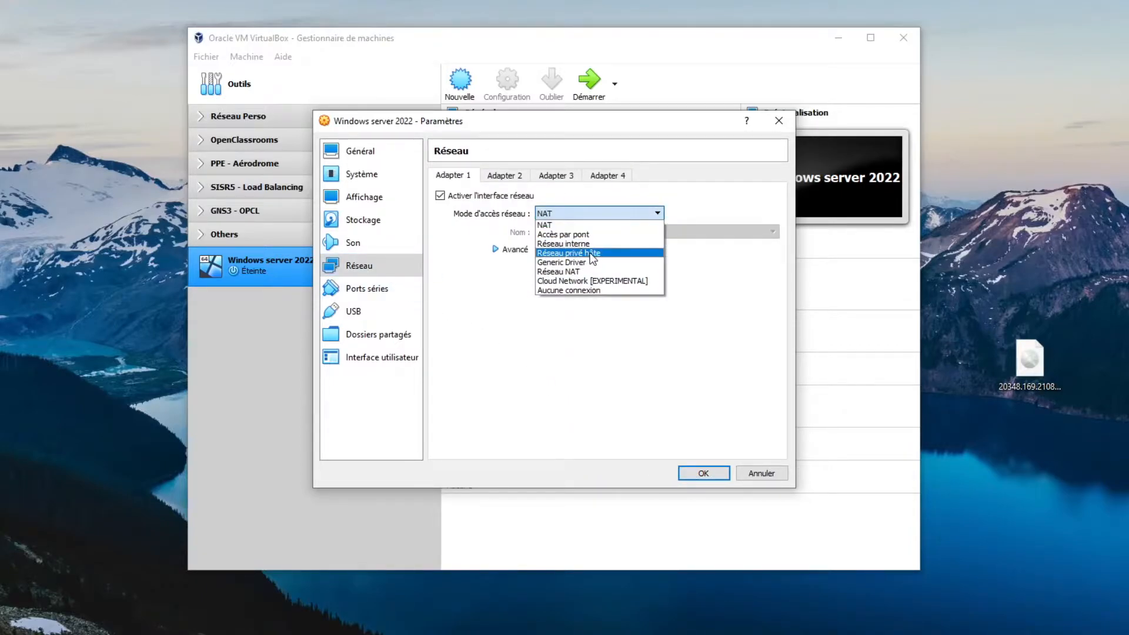
{"action": "left_click", "coordinate": [568, 253]}
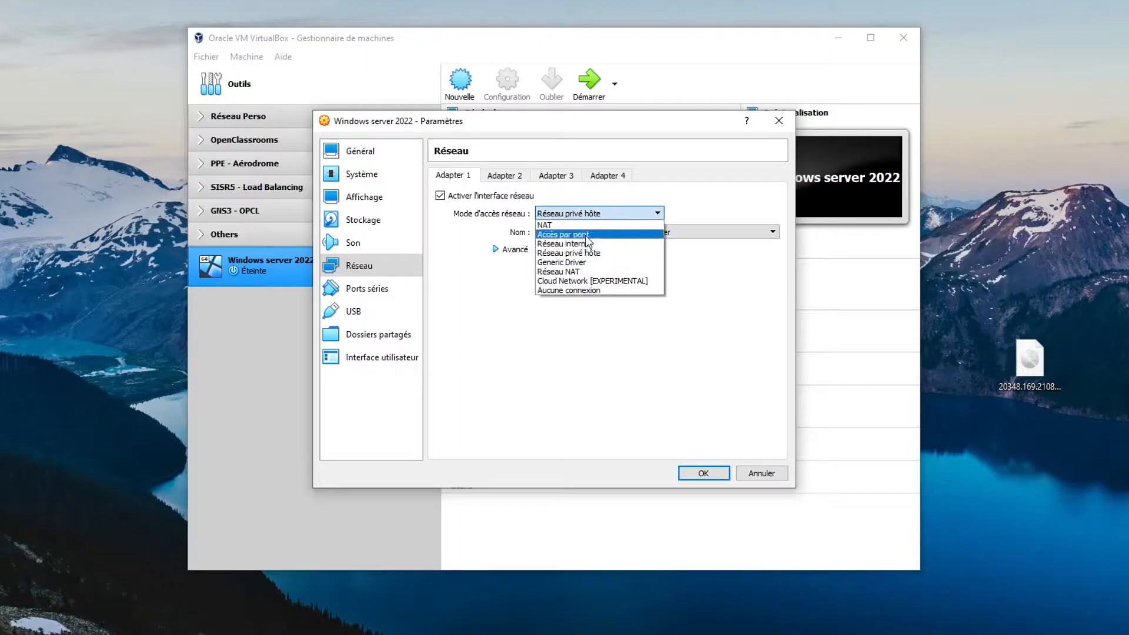
{"action": "left_click", "coordinate": [563, 234]}
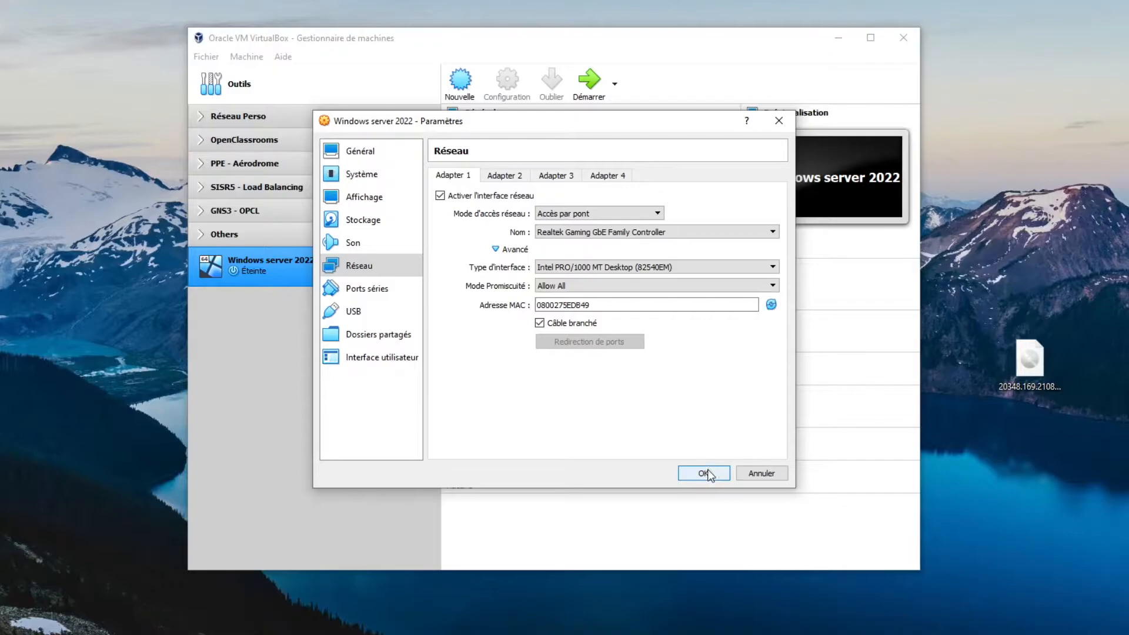
{"action": "left_click", "coordinate": [704, 473]}
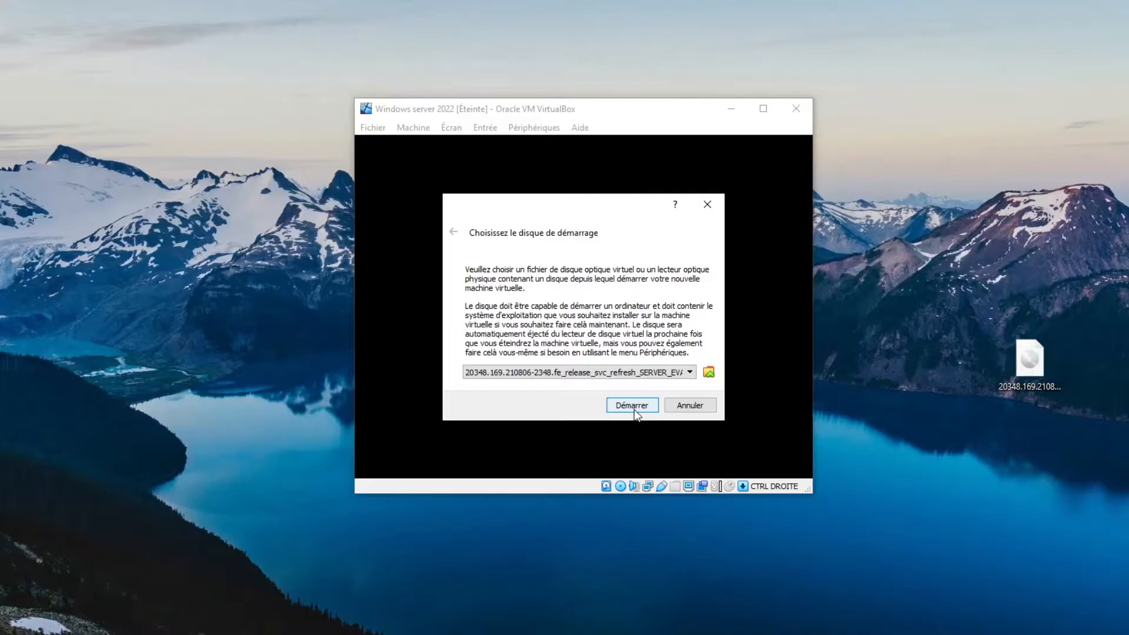
Boot the VM from the ISO, accept French language settings and start Windows Server setup.
{"action": "left_click", "coordinate": [631, 404]}
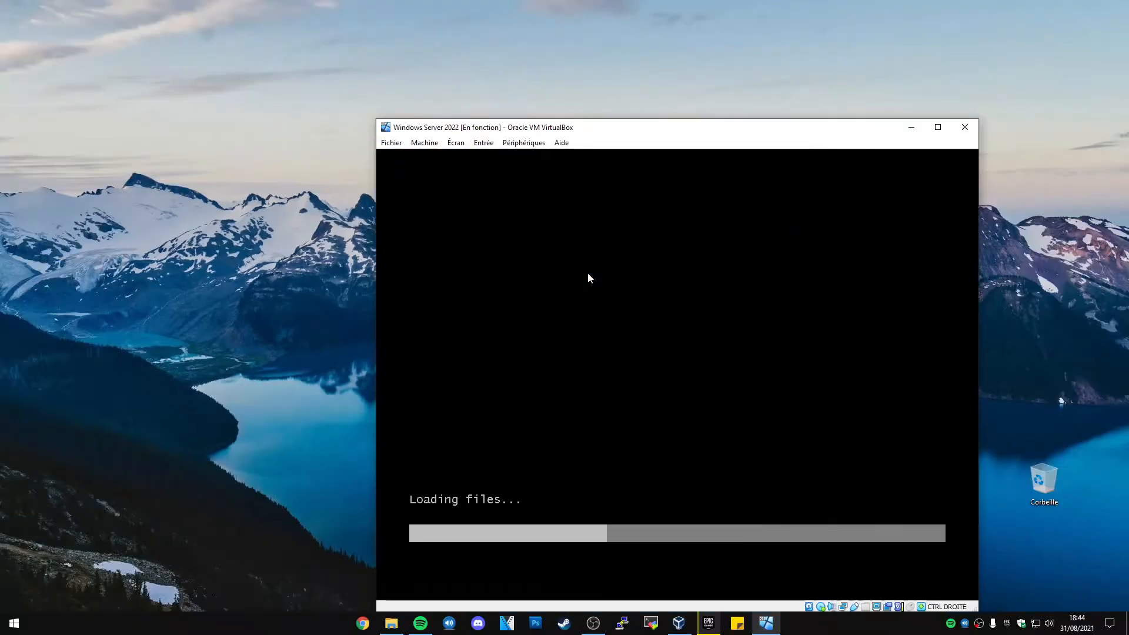
{"action": "left_click", "coordinate": [937, 127]}
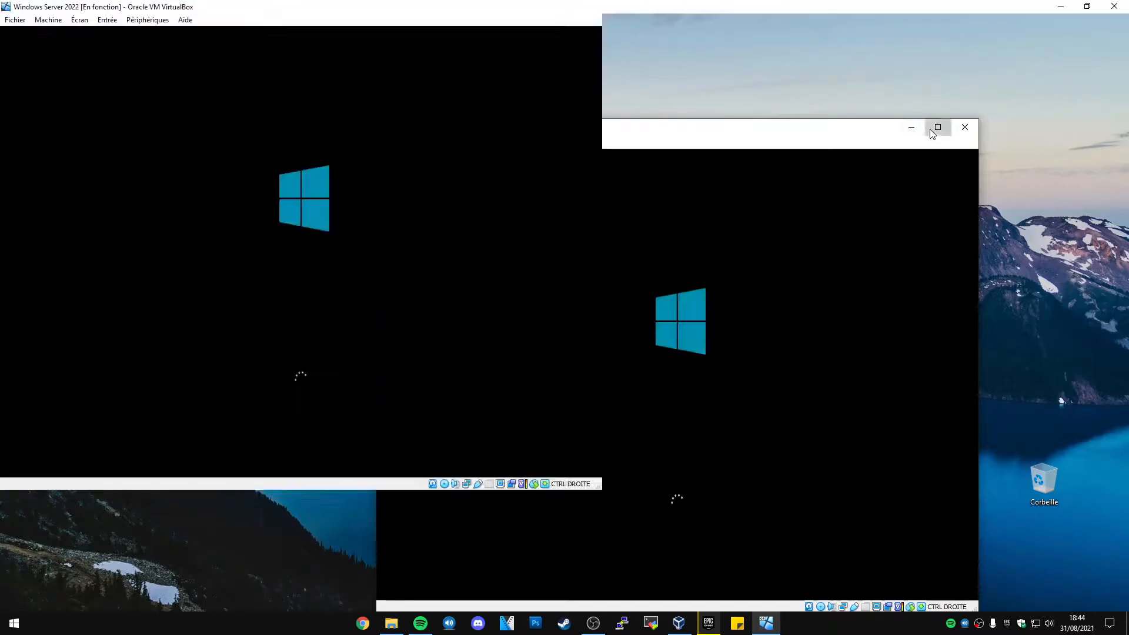
{"action": "left_click", "coordinate": [938, 127]}
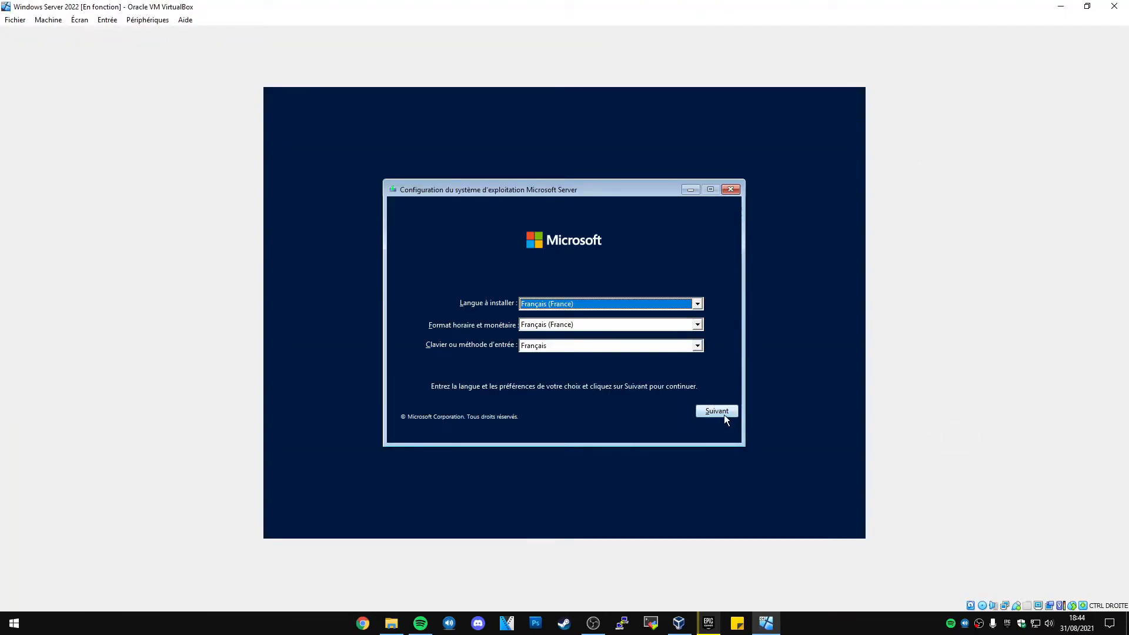
{"action": "left_click", "coordinate": [717, 410]}
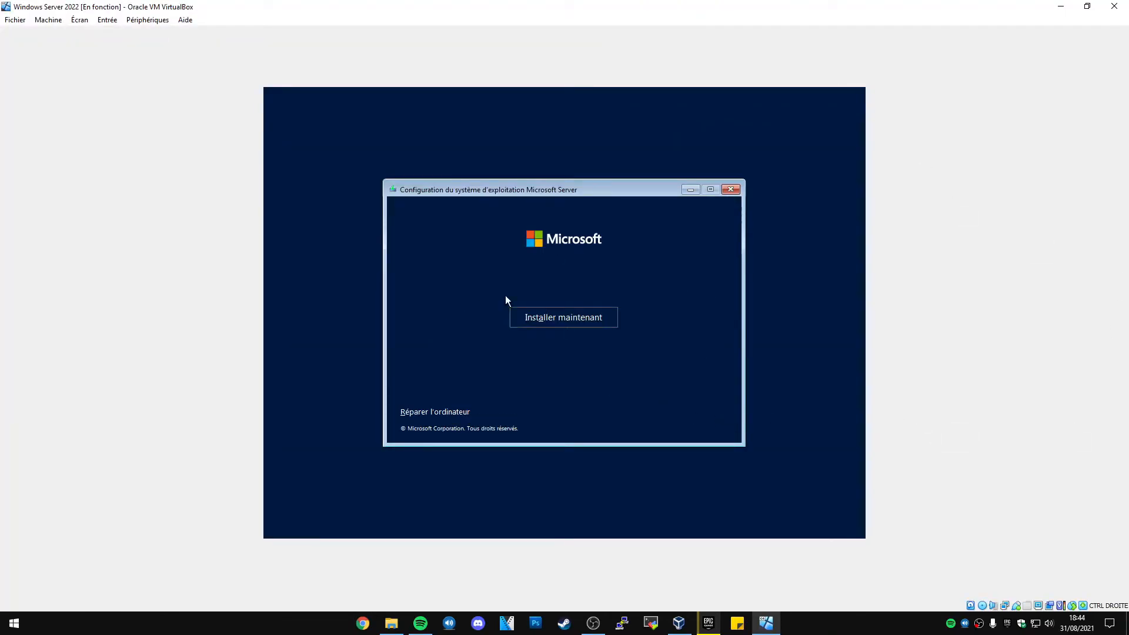
{"action": "left_click", "coordinate": [563, 318]}
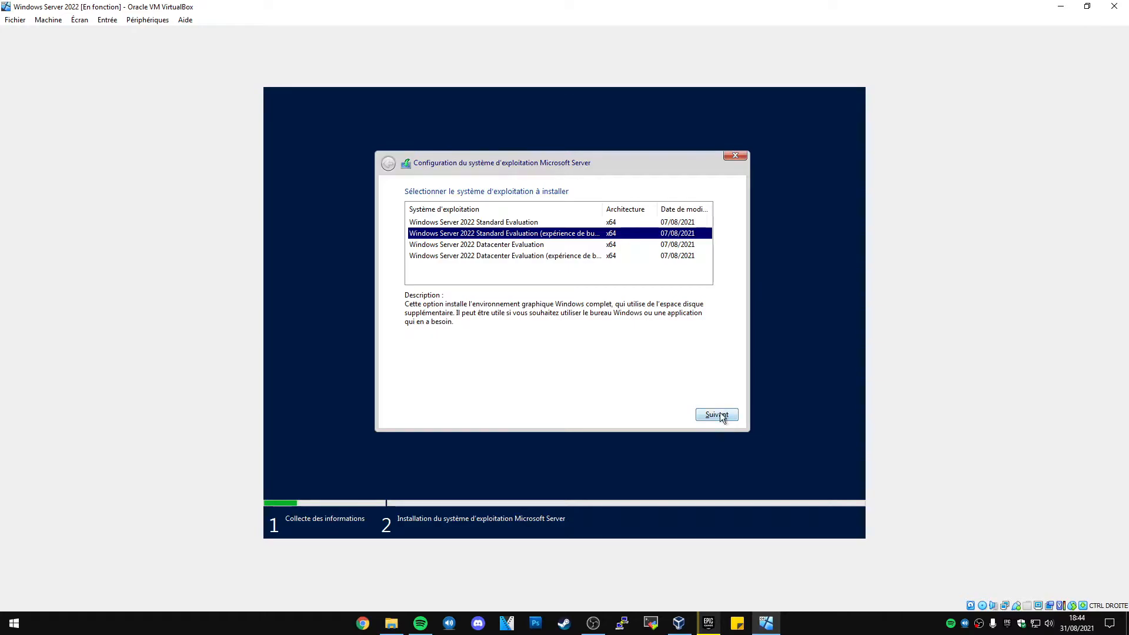
Choose Standard Evaluation with desktop experience and accept the license agreement.
{"action": "left_click", "coordinate": [717, 414]}
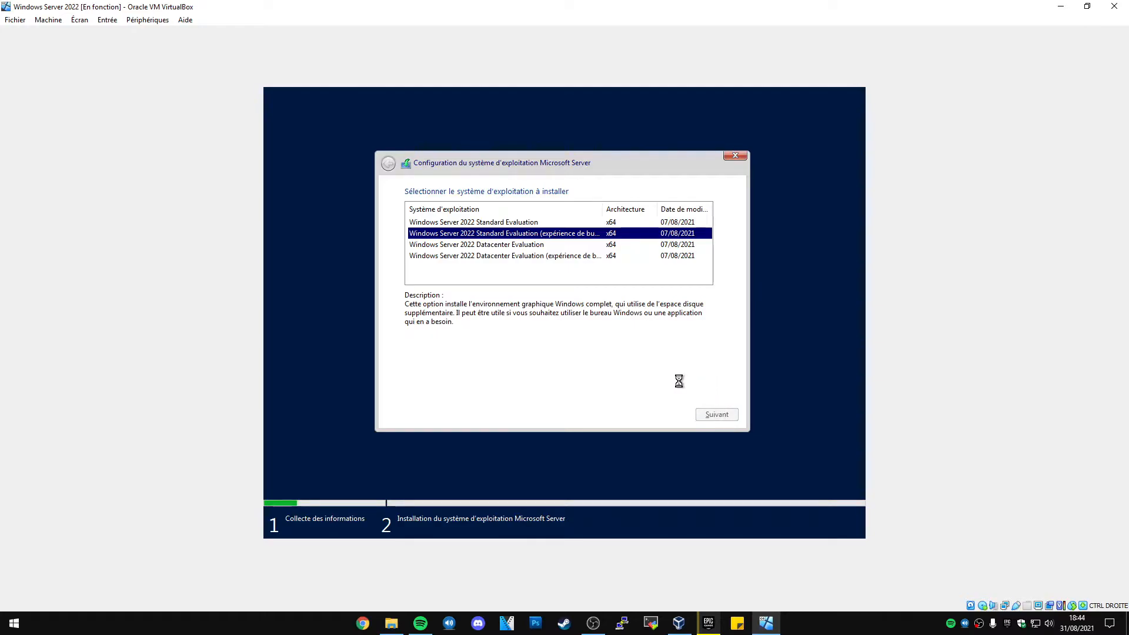
{"action": "left_click", "coordinate": [716, 415]}
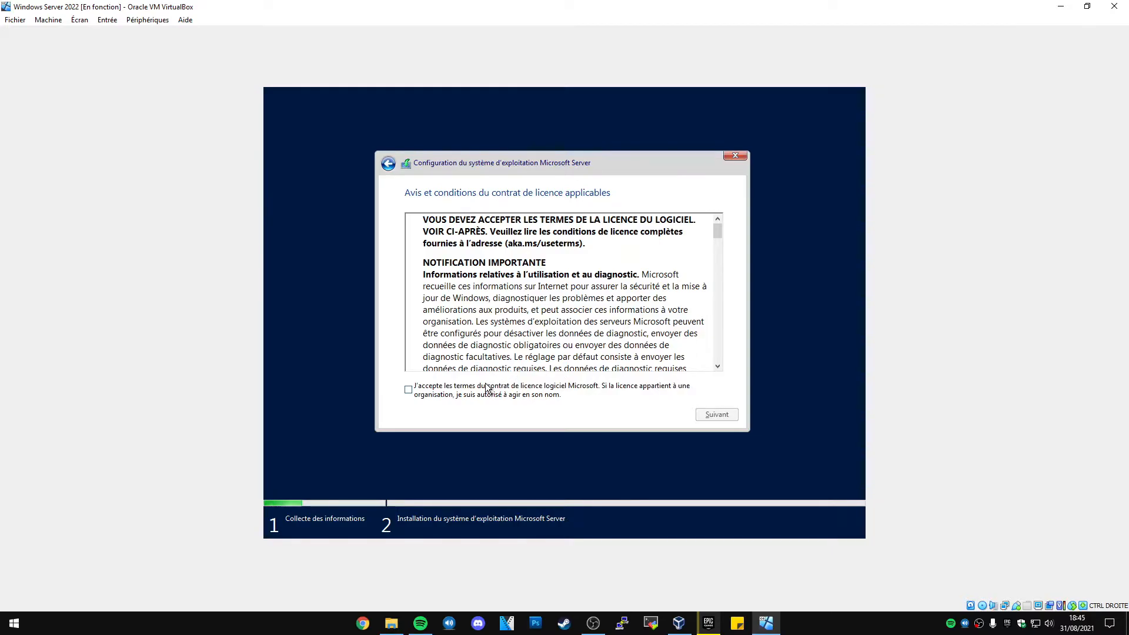
{"action": "mouse_move", "coordinate": [671, 418]}
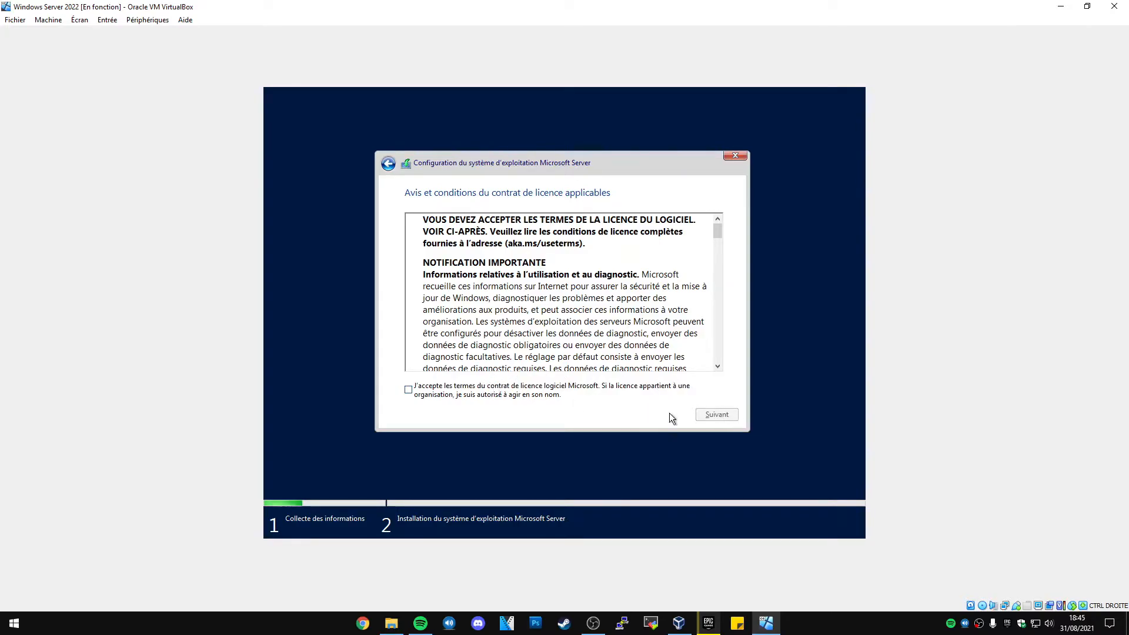
{"action": "left_click", "coordinate": [717, 414]}
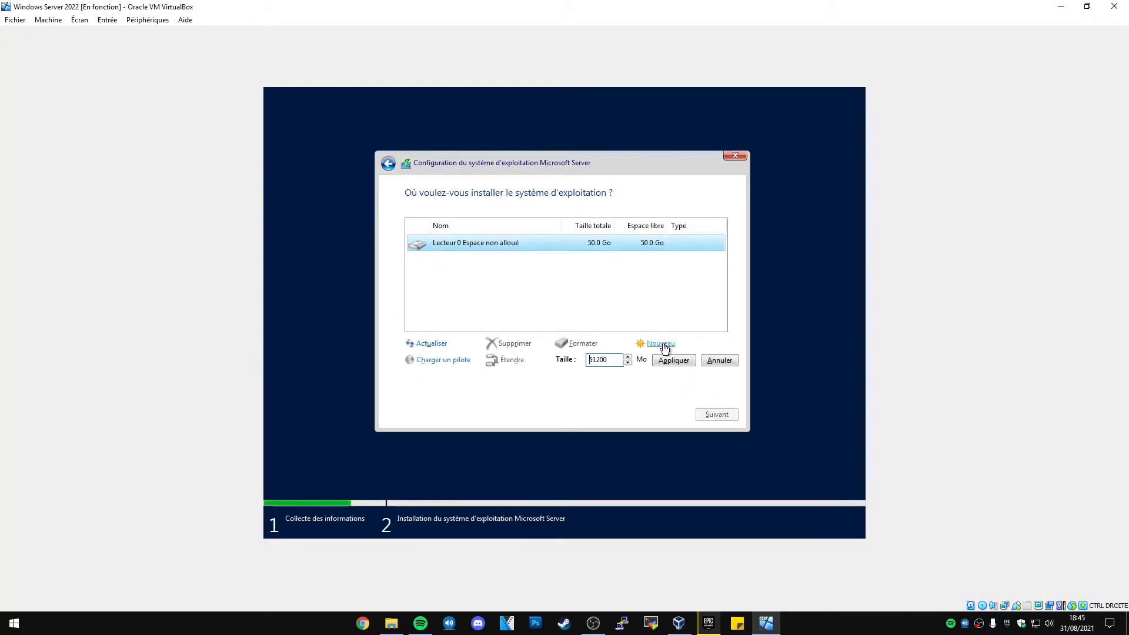
Create a new partition on the whole 50 GB disk, install onto partition 2, then restart.
{"action": "left_click", "coordinate": [673, 359]}
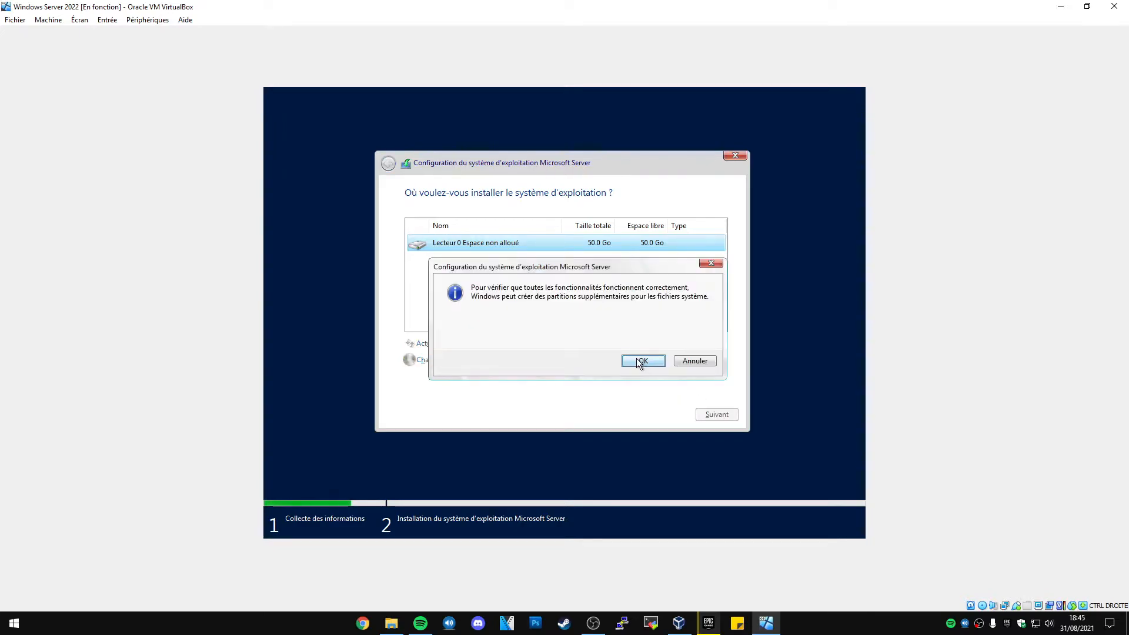
{"action": "left_click", "coordinate": [642, 361]}
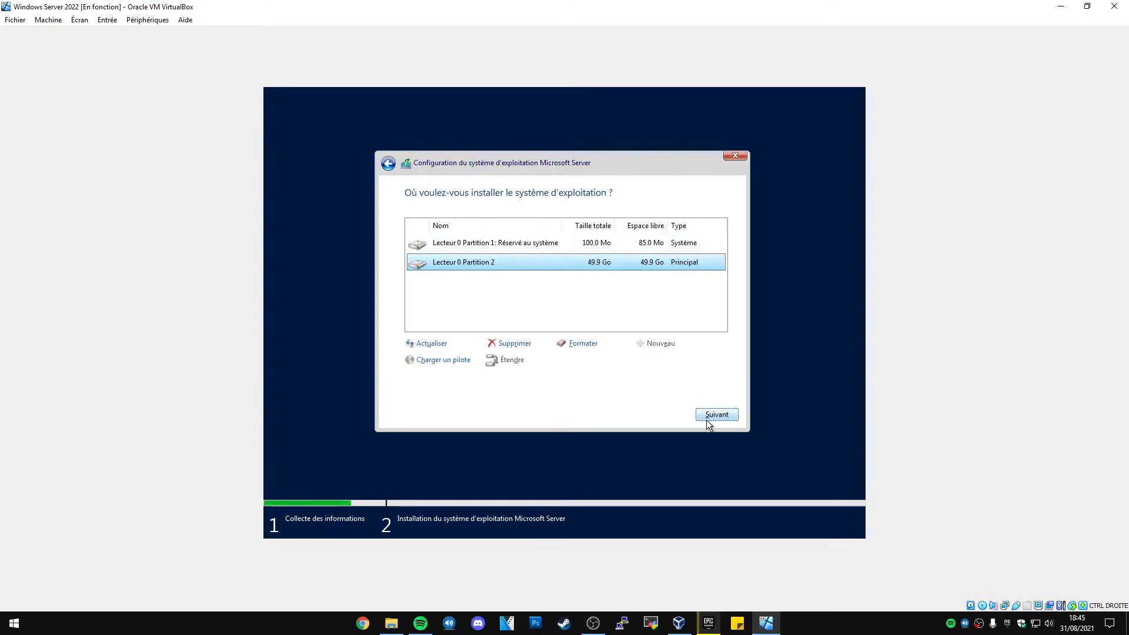
{"action": "left_click", "coordinate": [716, 414]}
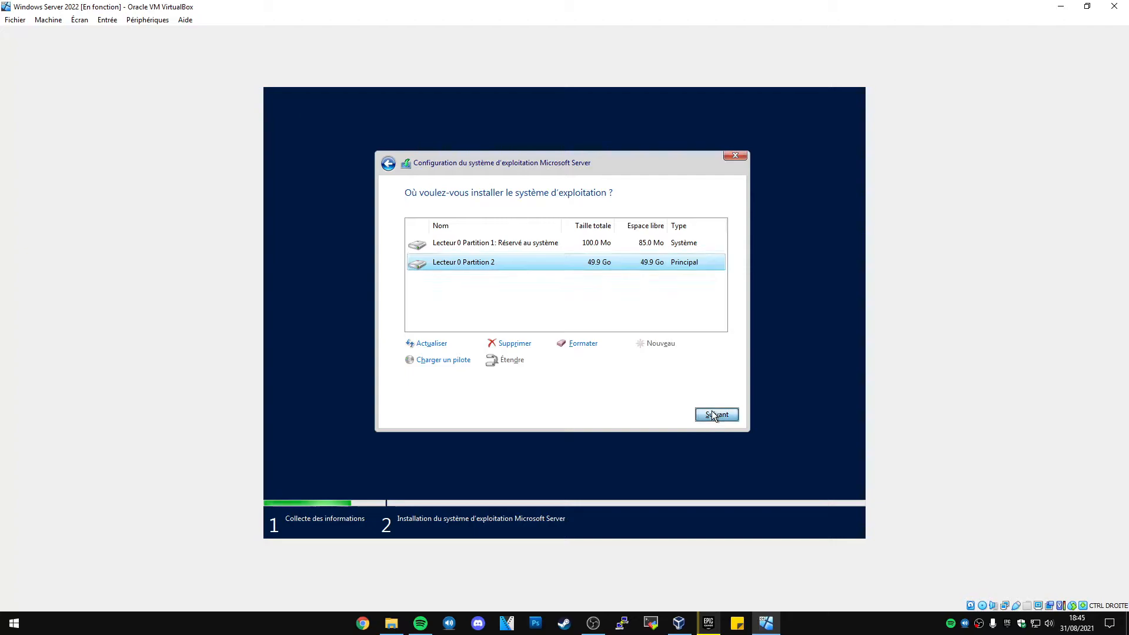
{"action": "left_click", "coordinate": [717, 414]}
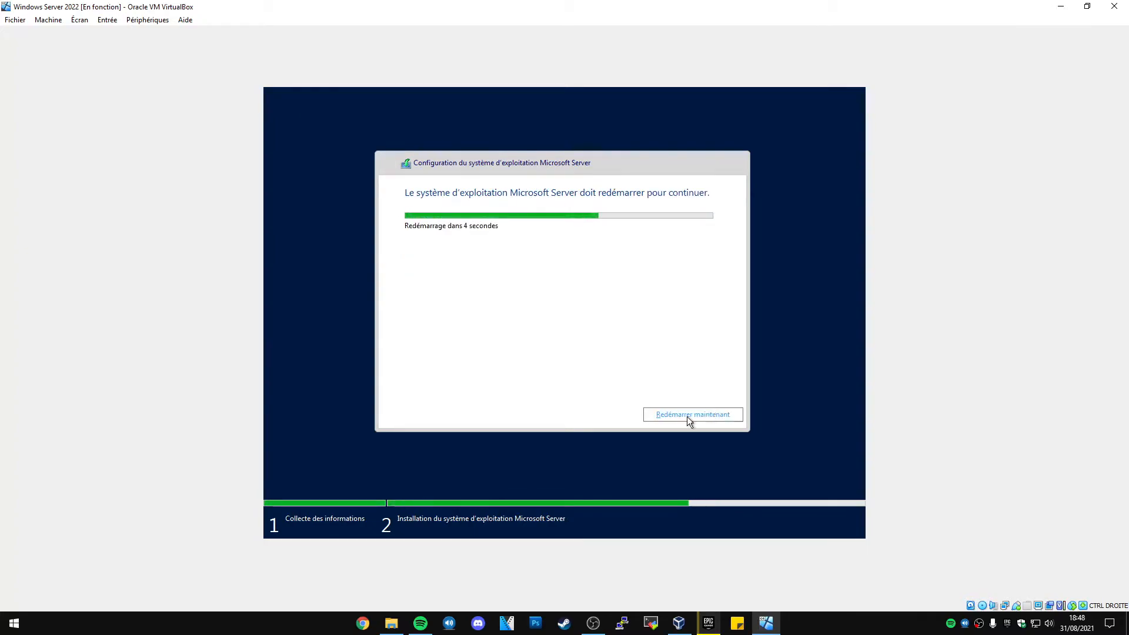
{"action": "left_click", "coordinate": [693, 414]}
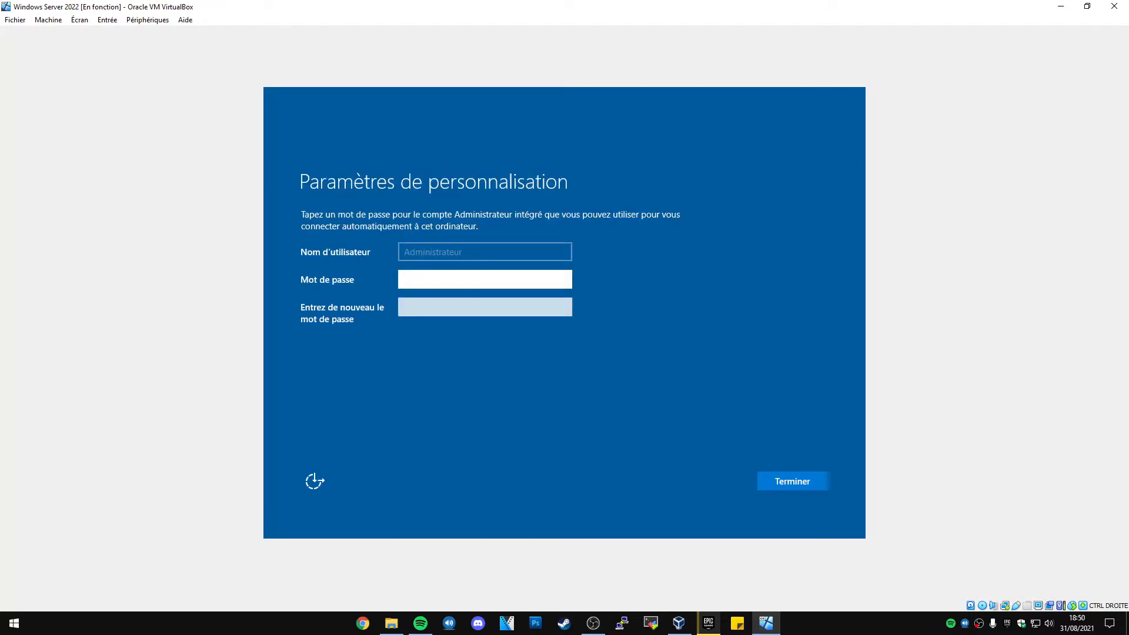
{"action": "mouse_move", "coordinate": [594, 364]}
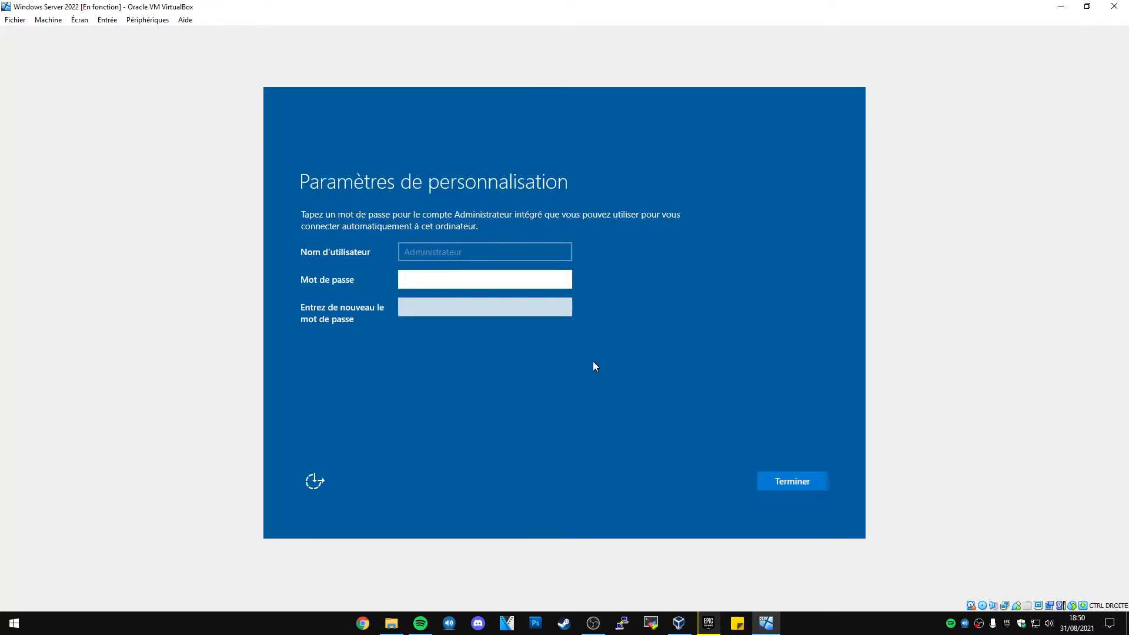
Set the Administrator password, then enter it to sign in to the server desktop.
{"action": "type", "text": "••"}
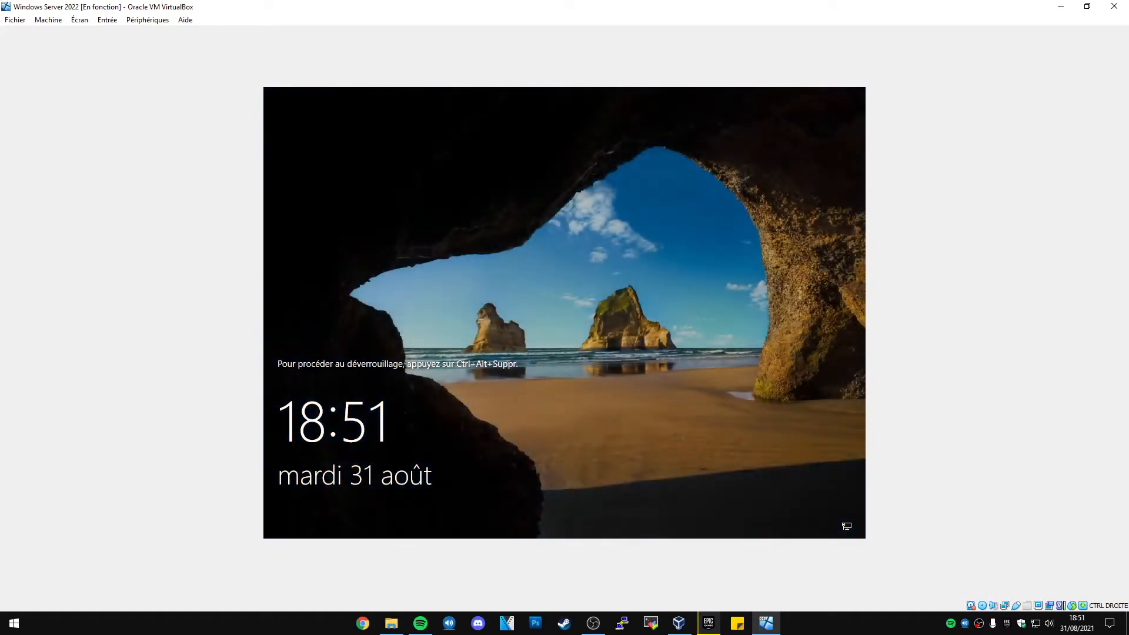
{"action": "mouse_move", "coordinate": [459, 264]}
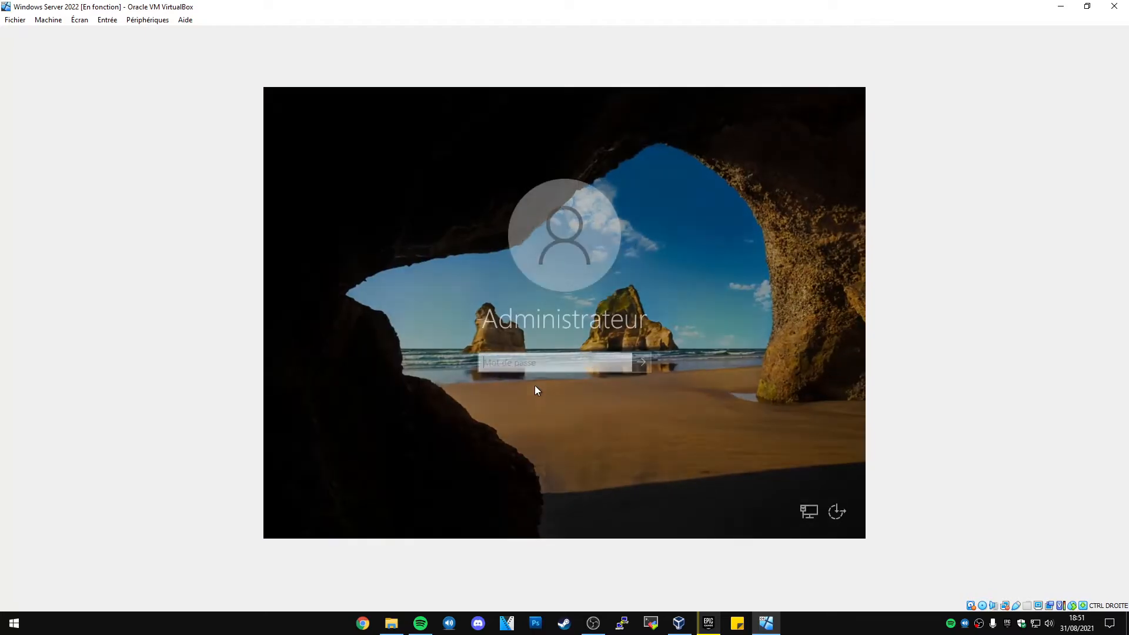
{"action": "type", "text": "•••••"}
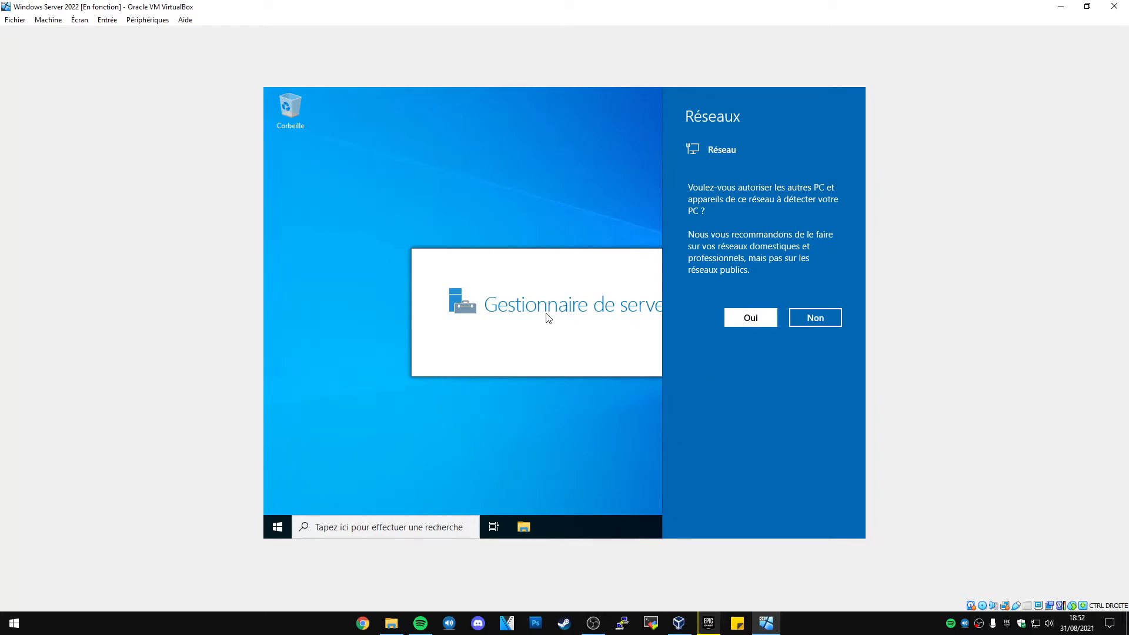
Answer the network discovery prompt and launch VBoxWindowsAdditions from the D: CD drive.
{"action": "left_click", "coordinate": [815, 318]}
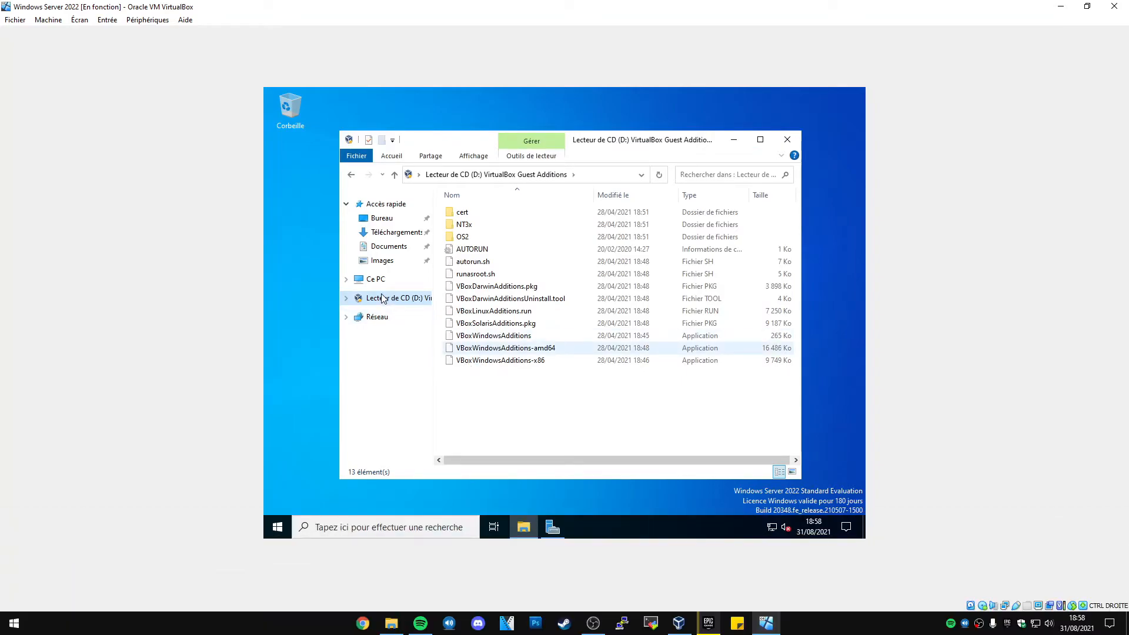
{"action": "right_click", "coordinate": [381, 298]}
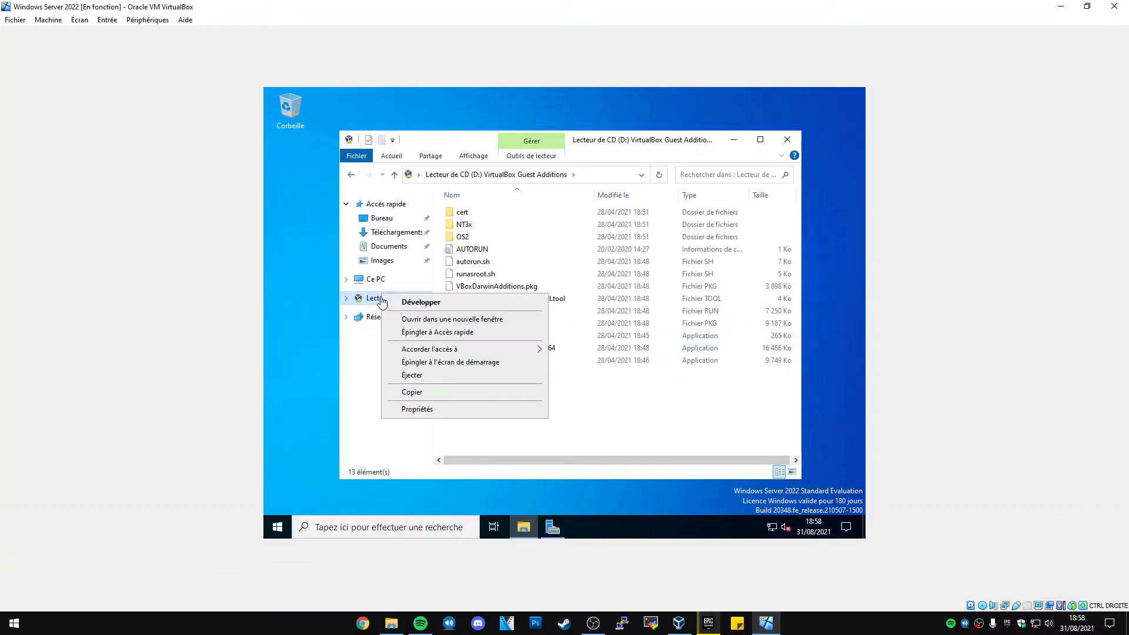
{"action": "mouse_move", "coordinate": [596, 424]}
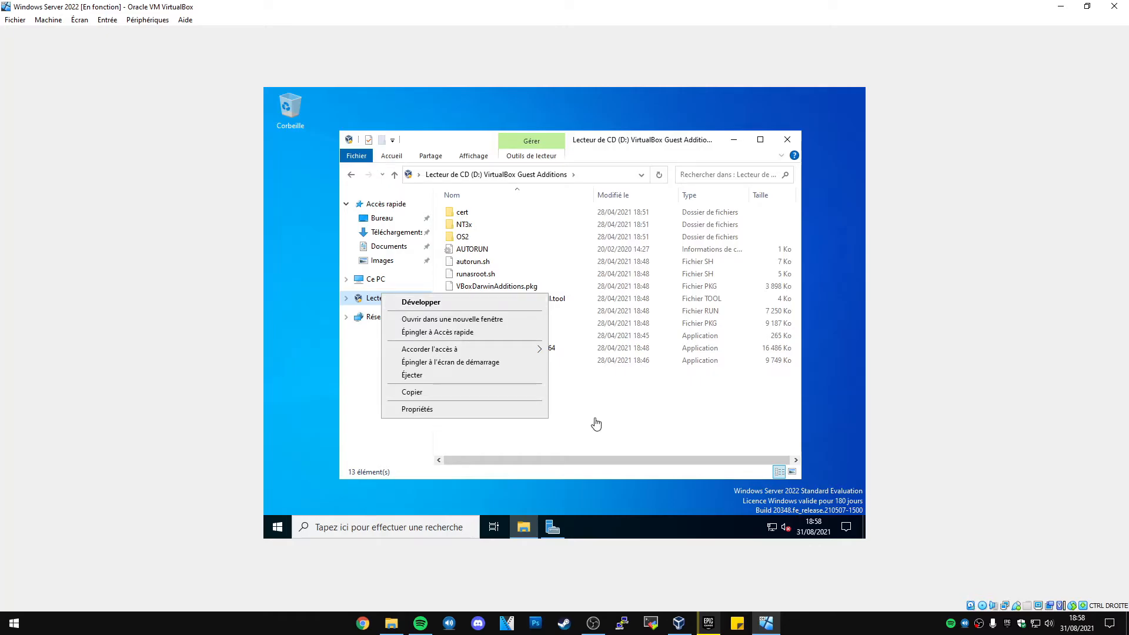
{"action": "left_click", "coordinate": [493, 335]}
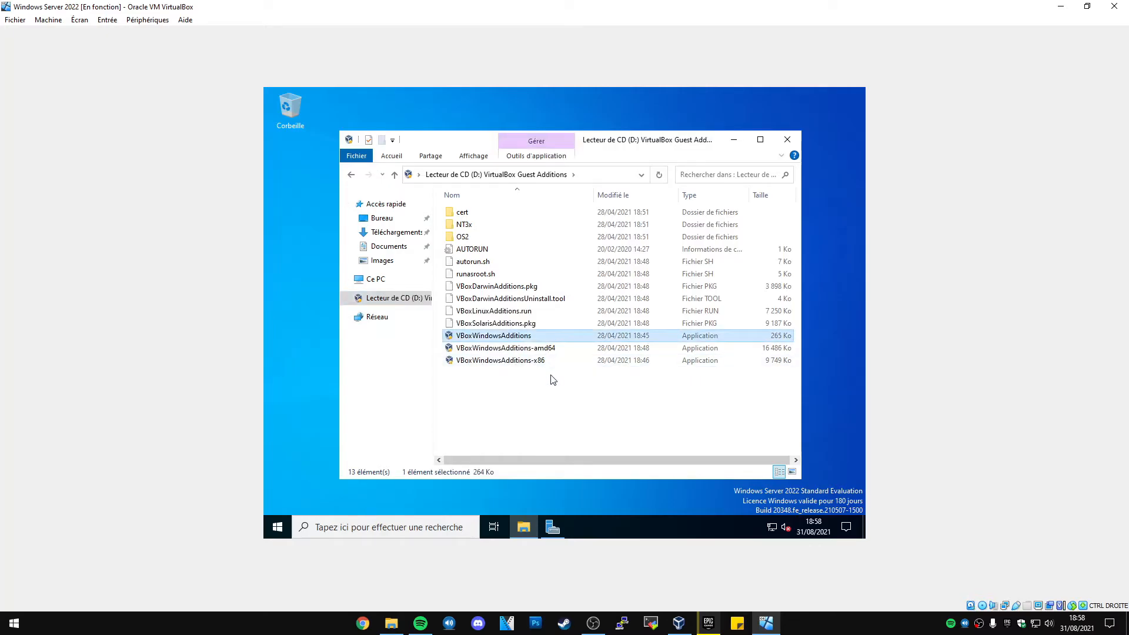
{"action": "double_click", "coordinate": [494, 336]}
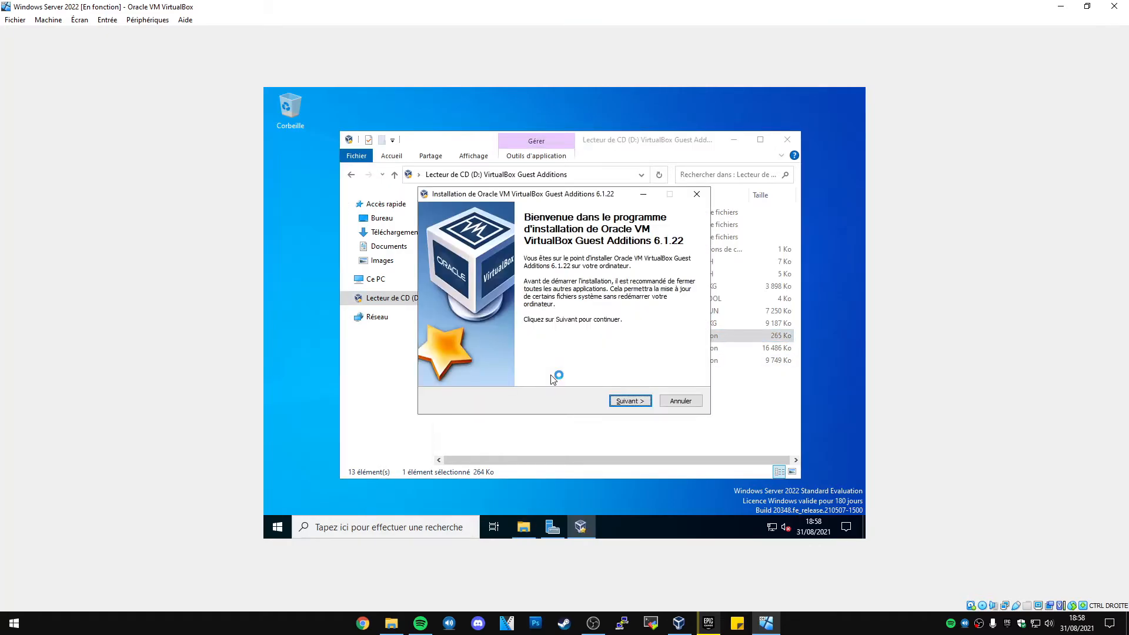
Install Guest Additions 6.1.22 to the default folder and approve the Oracle device driver.
{"action": "left_click", "coordinate": [629, 400]}
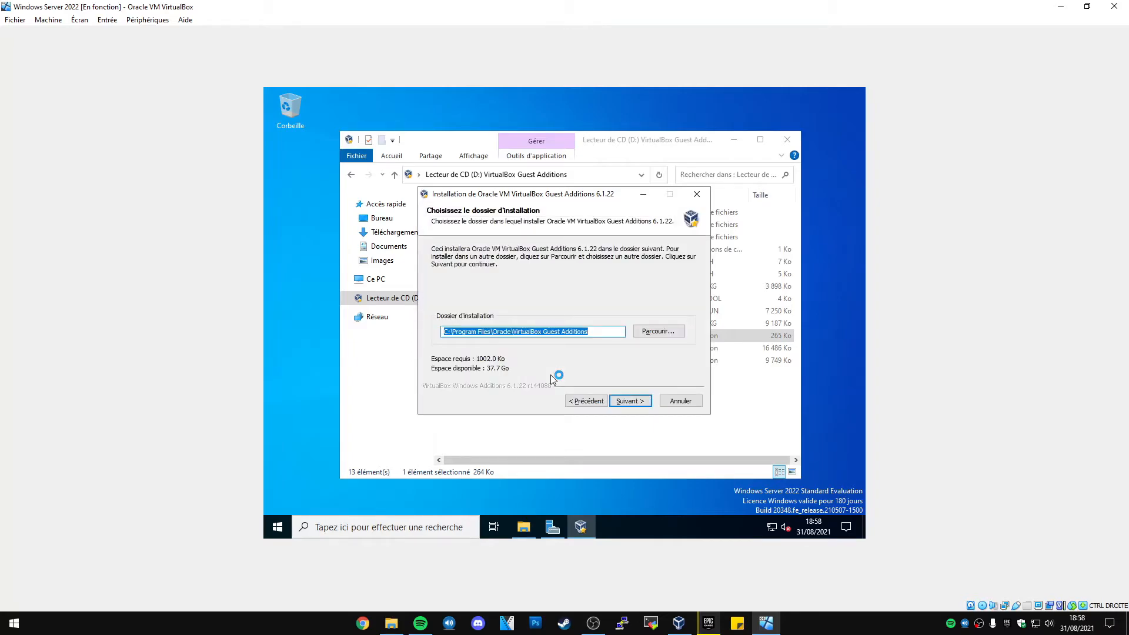
{"action": "left_click", "coordinate": [629, 399]}
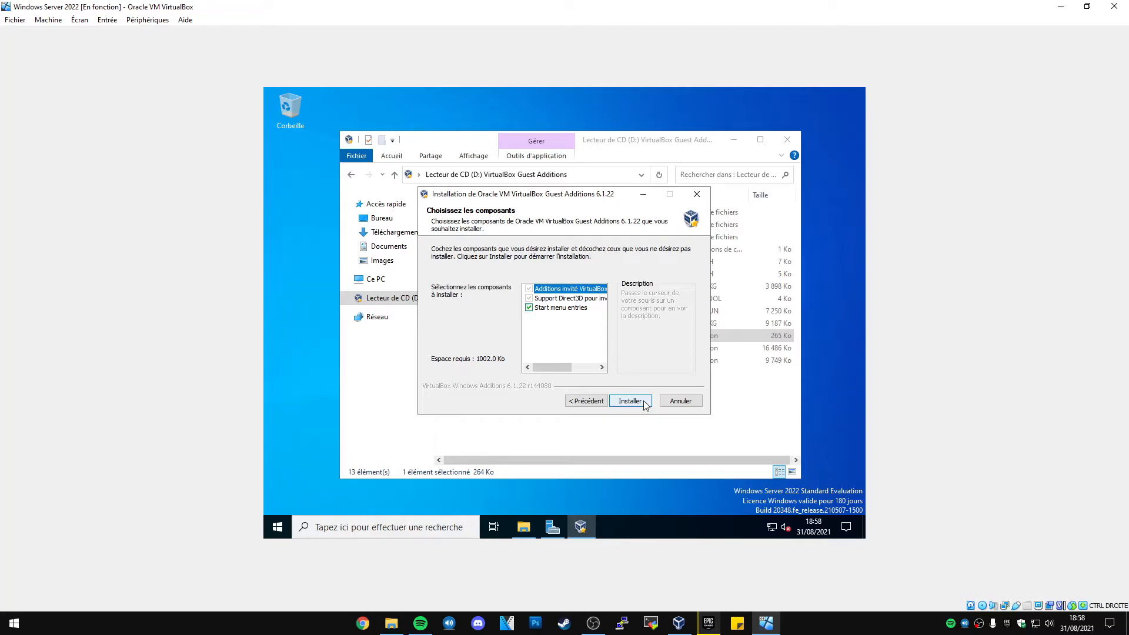
{"action": "left_click", "coordinate": [629, 400]}
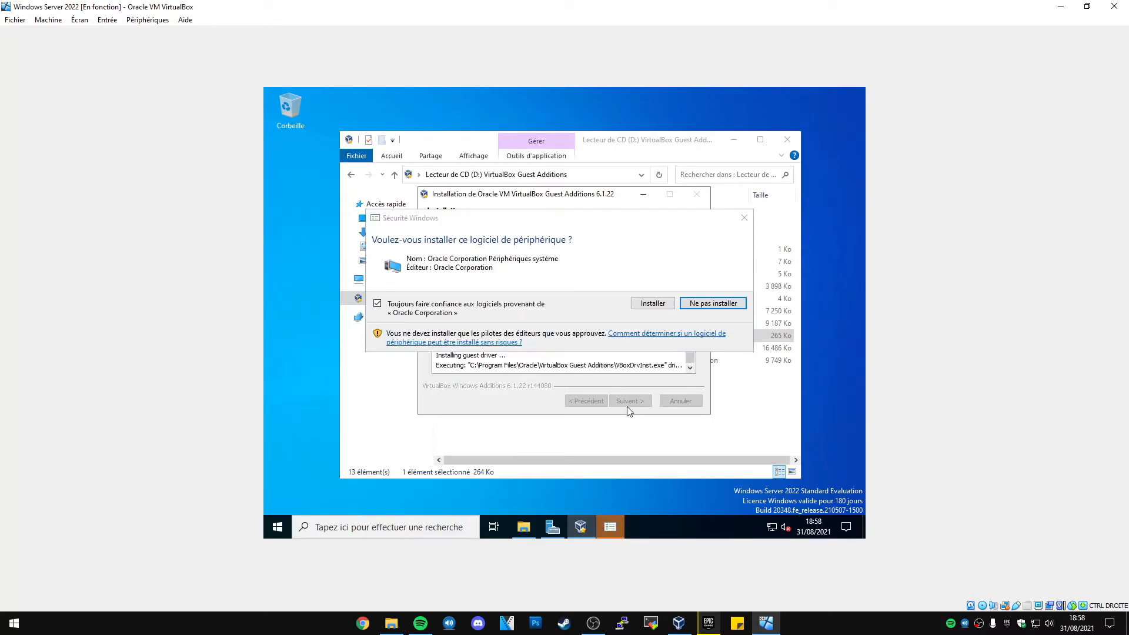
{"action": "left_click", "coordinate": [652, 304]}
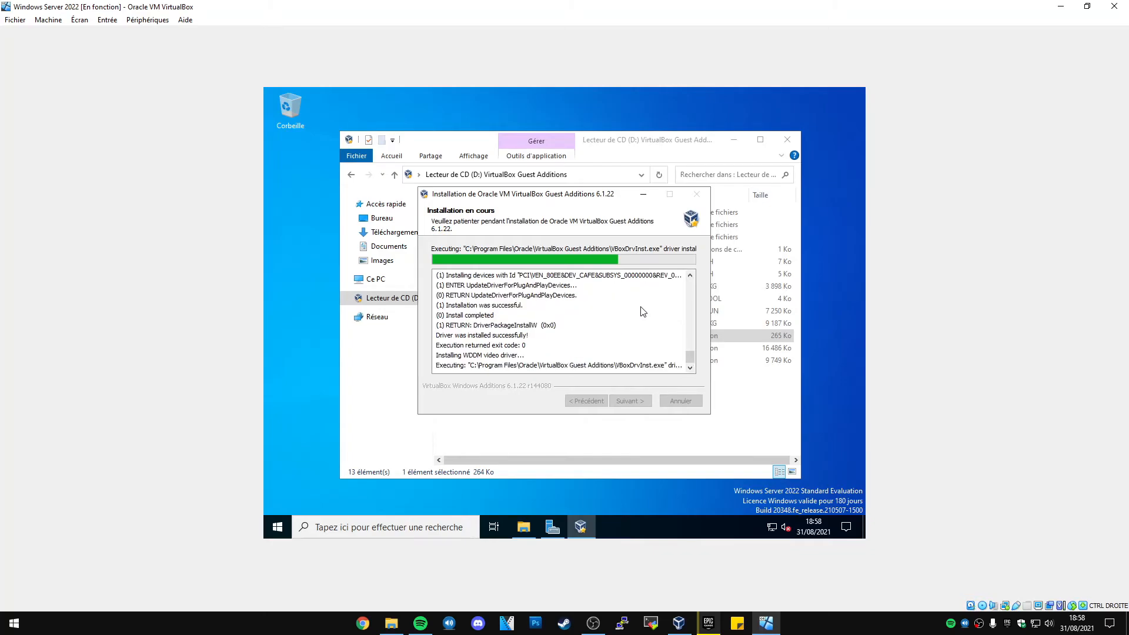